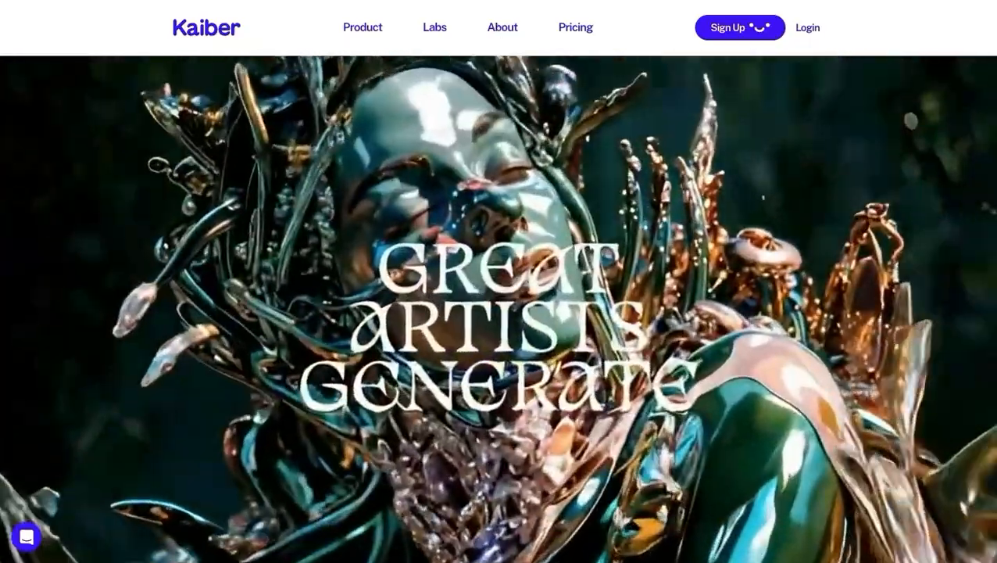
Step: Scroll down the Kaiber homepage before logging in to Superstudio
scroll("down", 3)
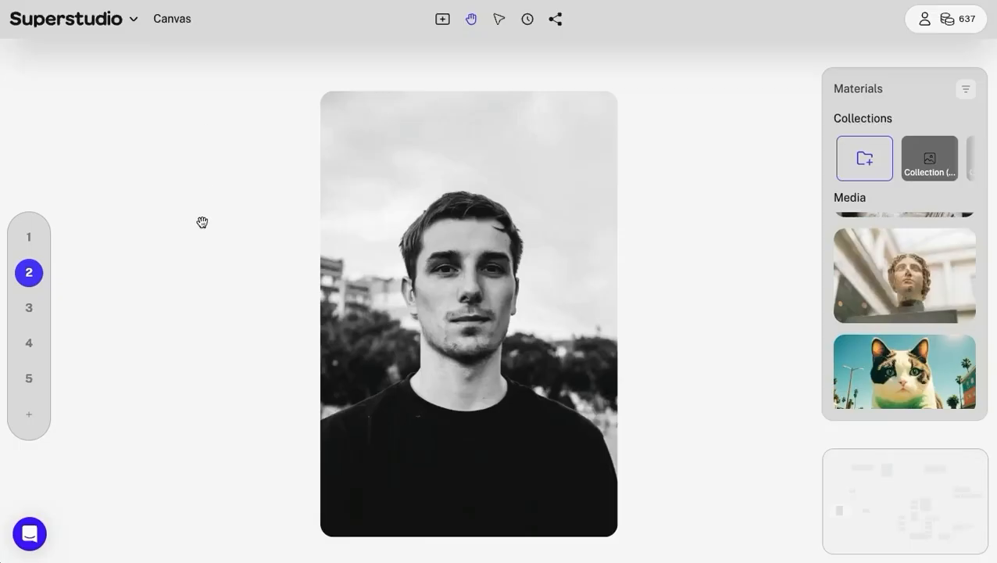
left_click(469, 312)
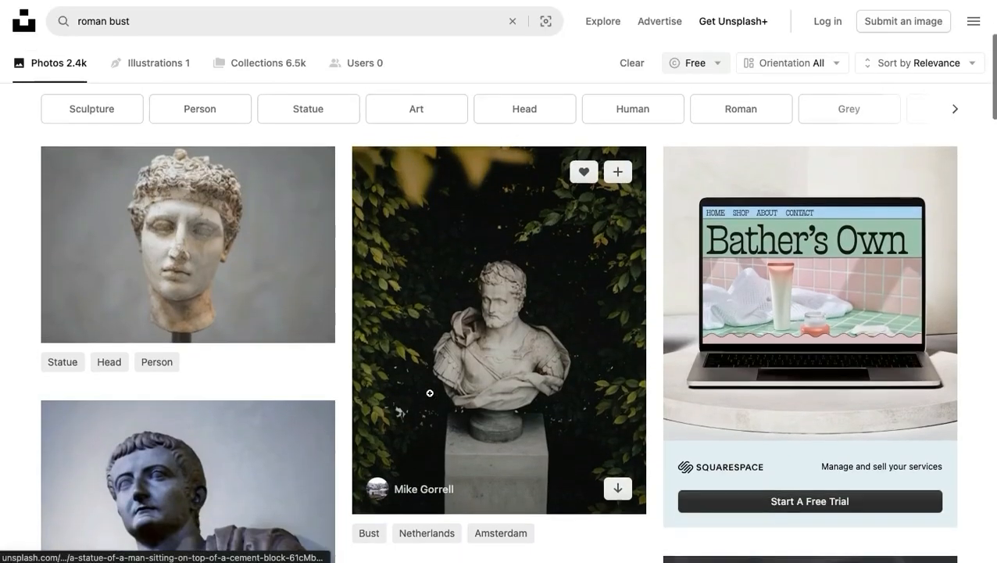
scroll("down", 3)
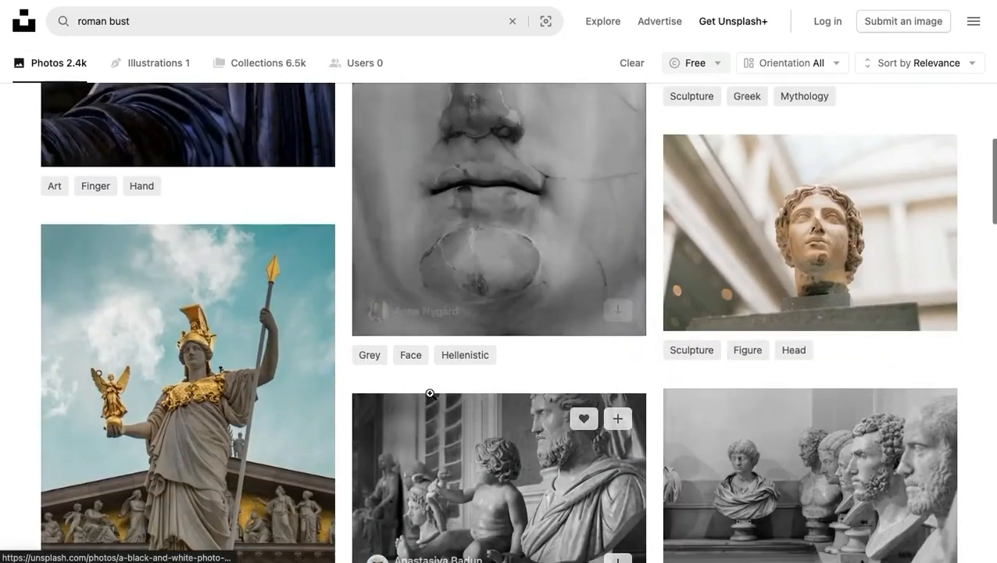
scroll("down", 3)
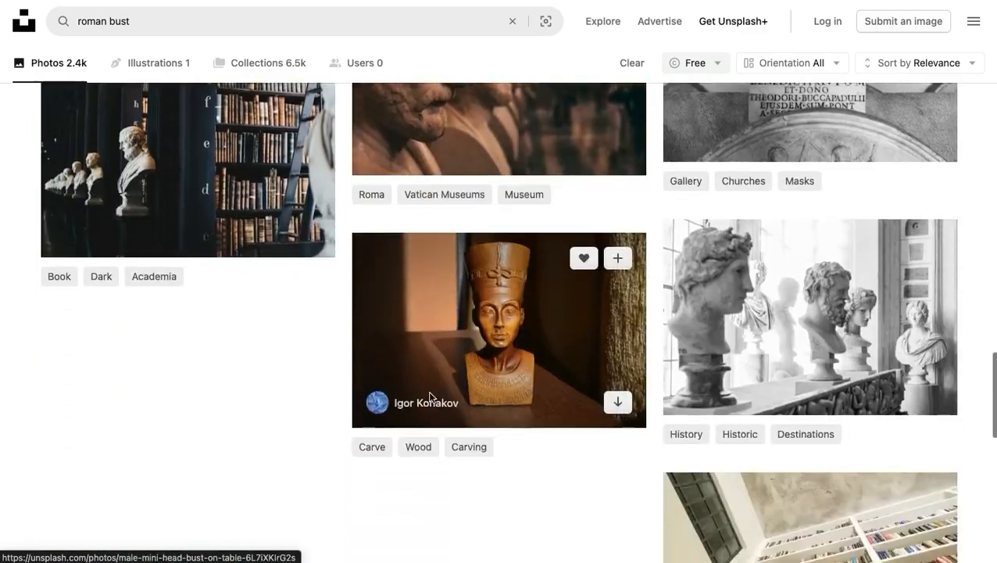
scroll("down", 3)
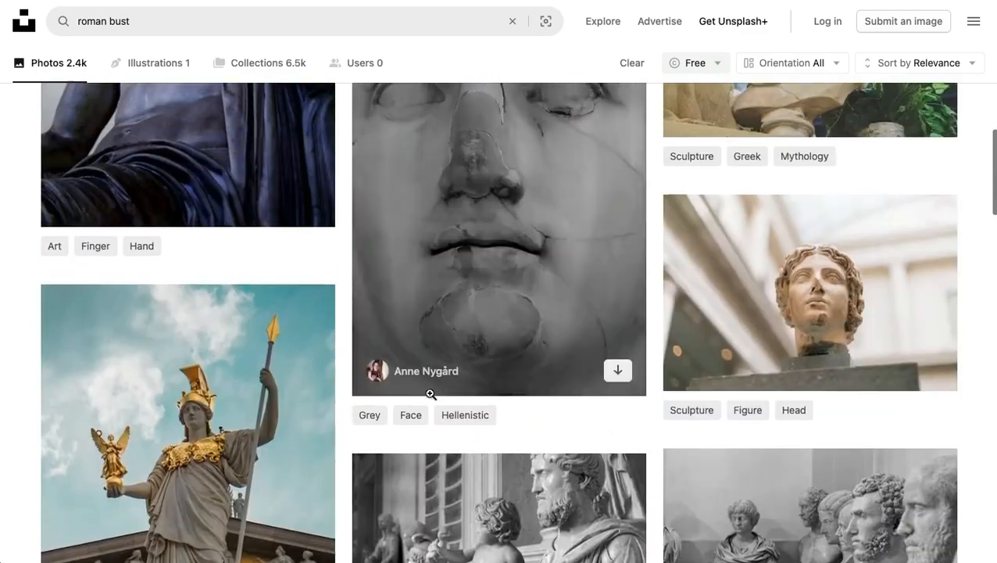
scroll("down", 3)
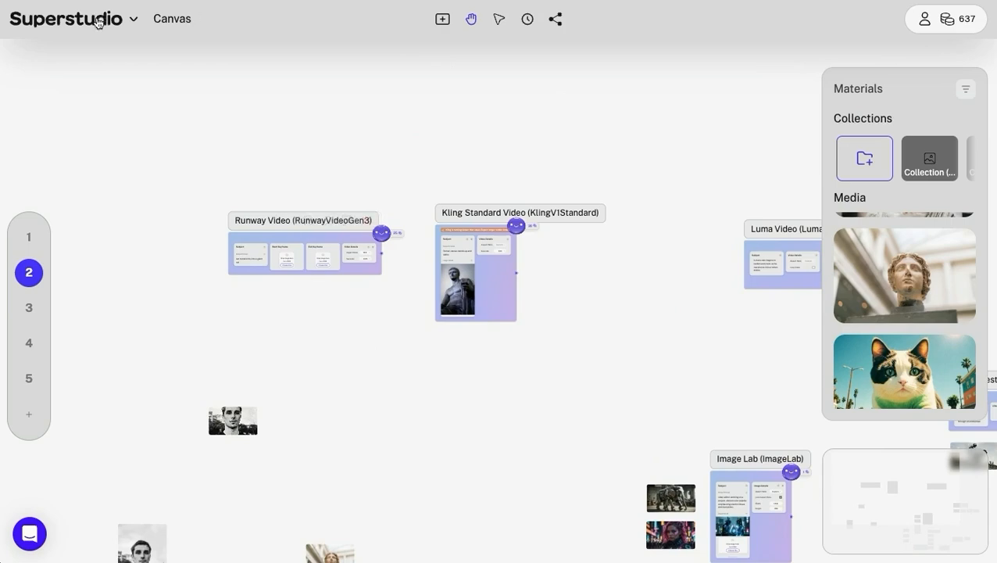
mouse_move(178, 47)
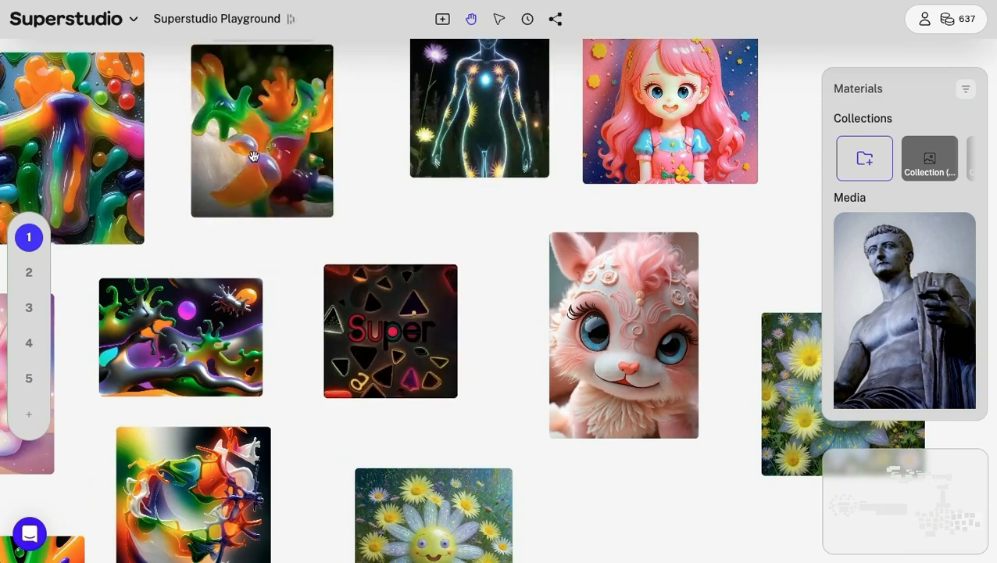
Step: Return to canvas page 2 holding the Runway and Kling video flows
left_click(28, 272)
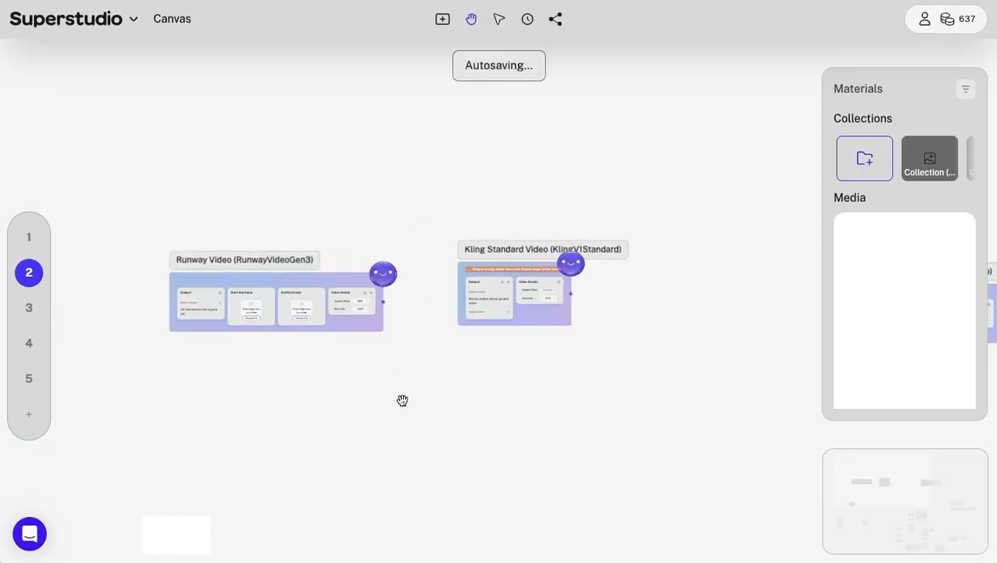
Step: Add a Runway Video flow from the Core Flows library to the canvas
left_click(441, 19)
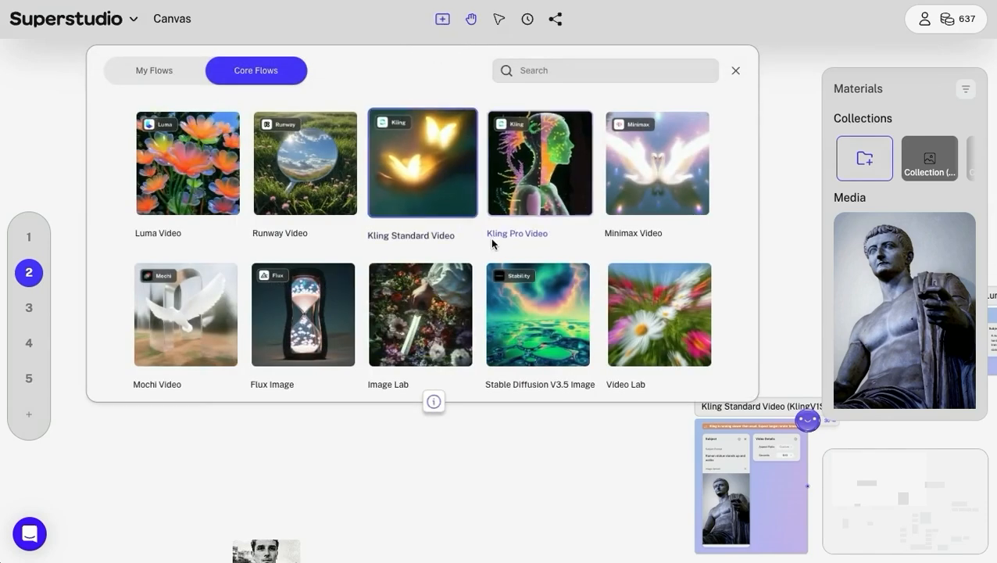
scroll("down", 3)
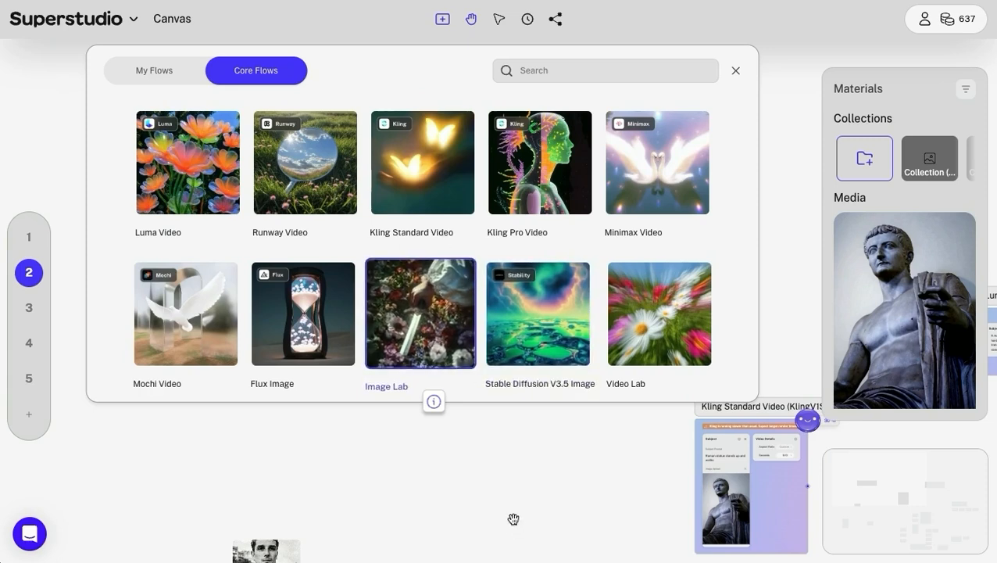
left_click(305, 163)
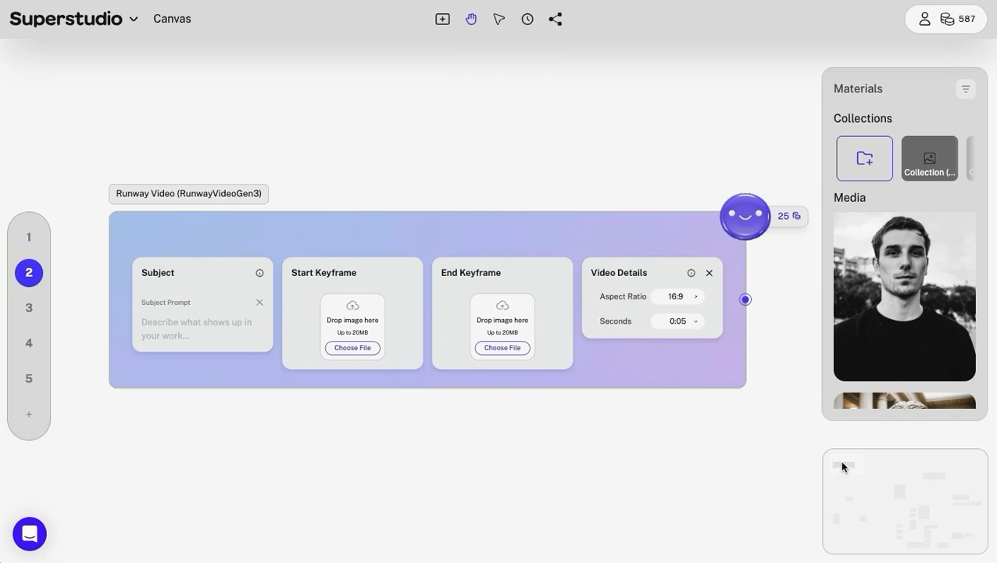
mouse_move(854, 478)
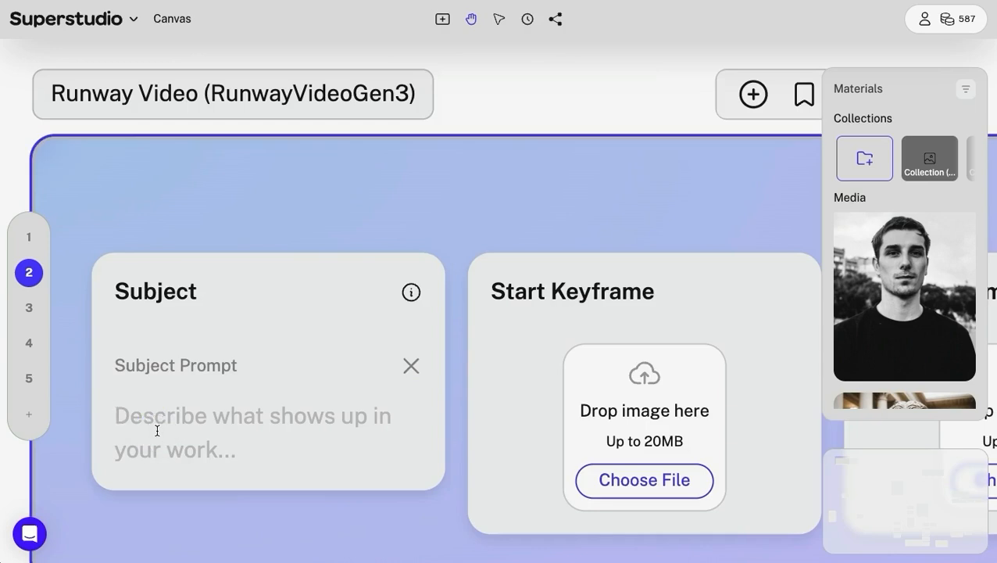
Step: Write the prompt 'man transform into' and set the man's photo as start keyframe
type("man")
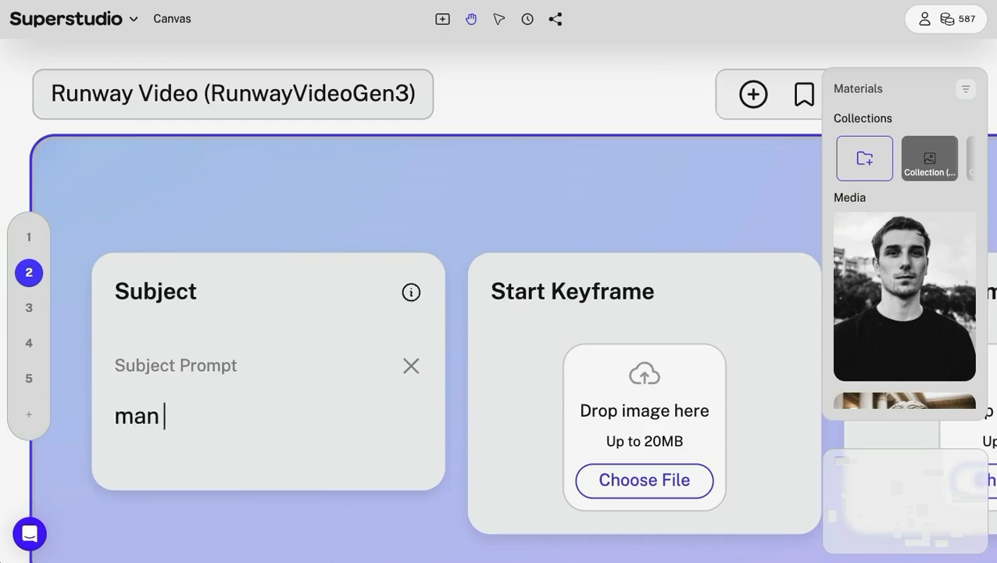
type("transform into")
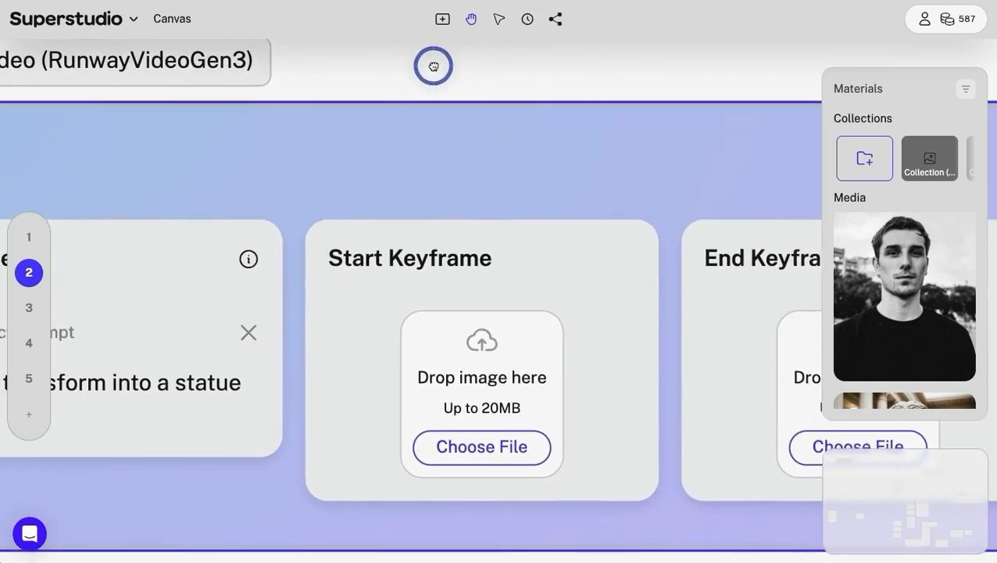
left_click_drag(903, 296, 550, 241)
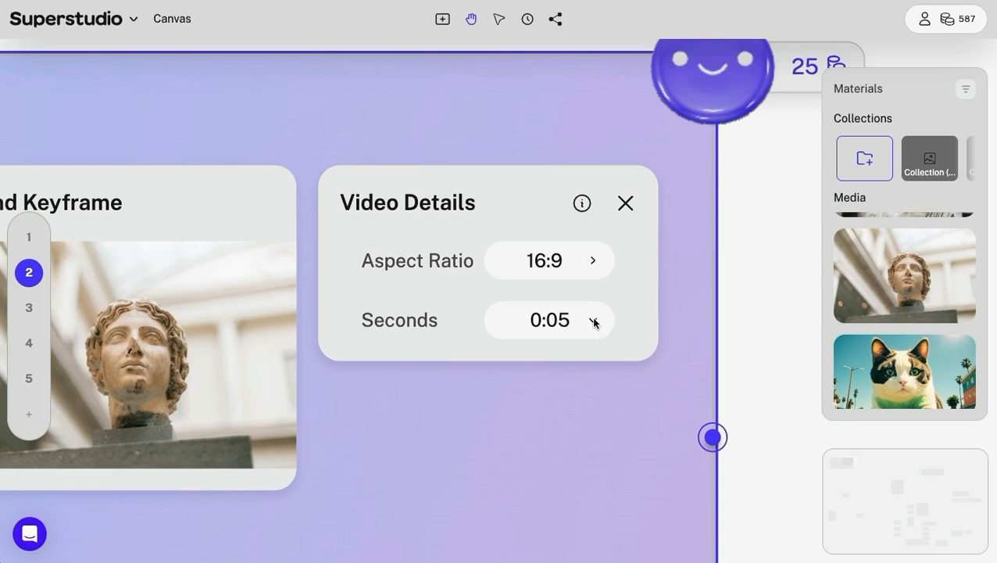
Step: Keep the length at 0:05, generate the 25-credit Runway clip and open it
left_click(550, 319)
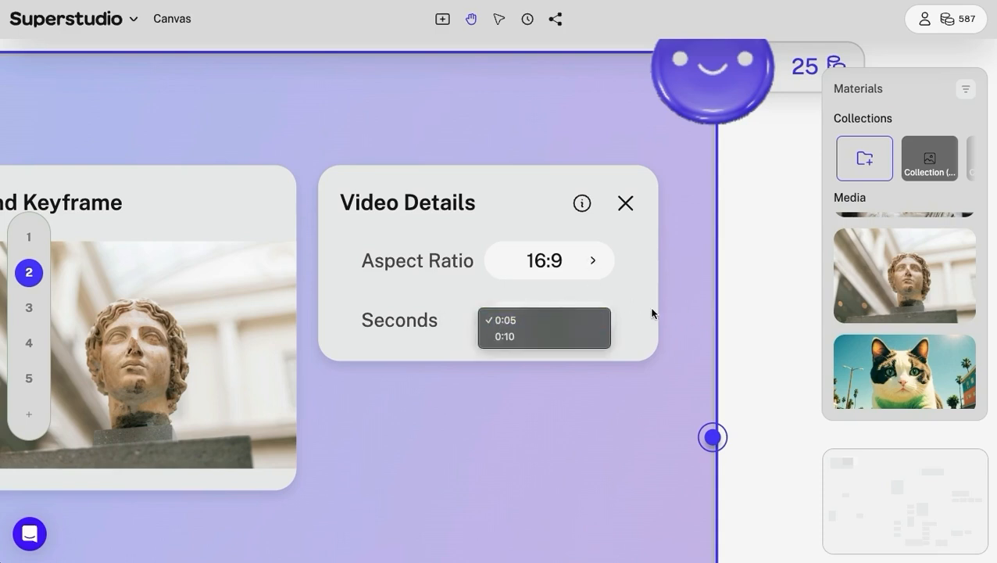
left_click(506, 319)
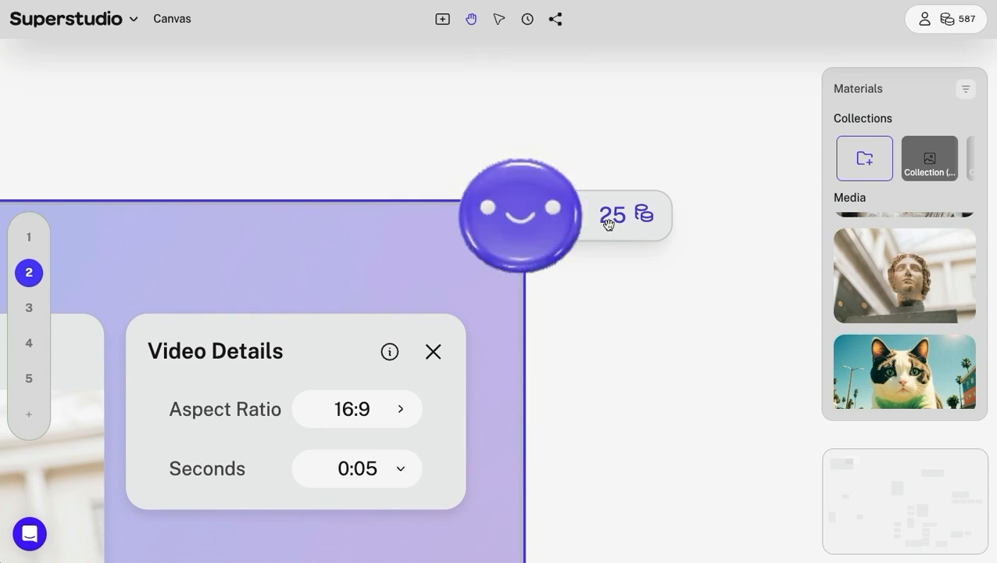
mouse_move(594, 261)
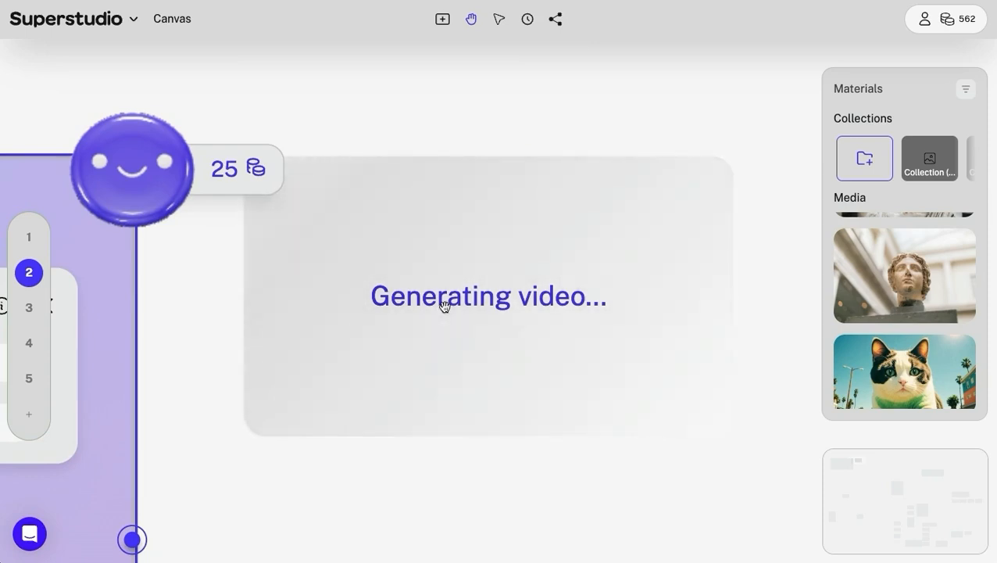
mouse_move(187, 389)
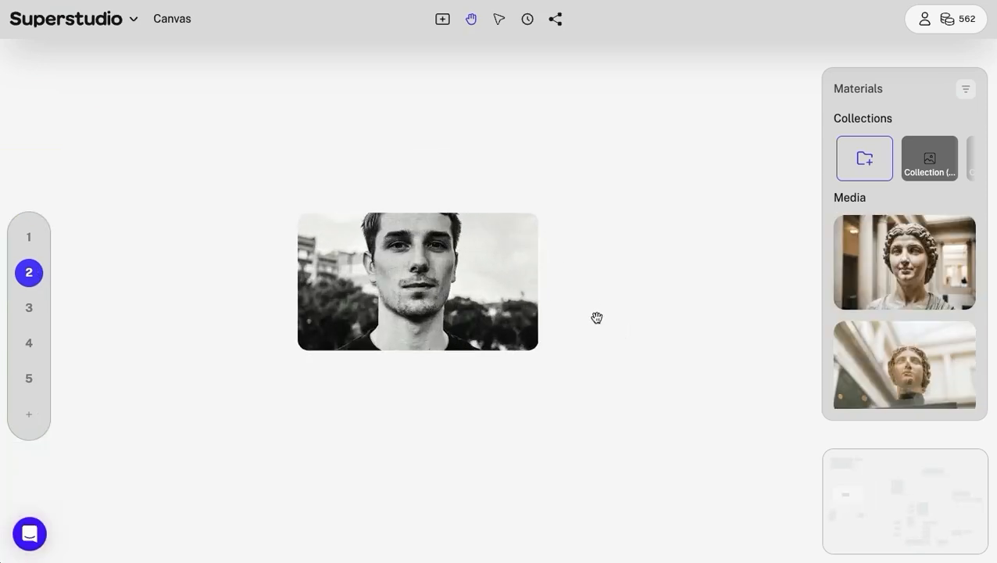
left_click(417, 281)
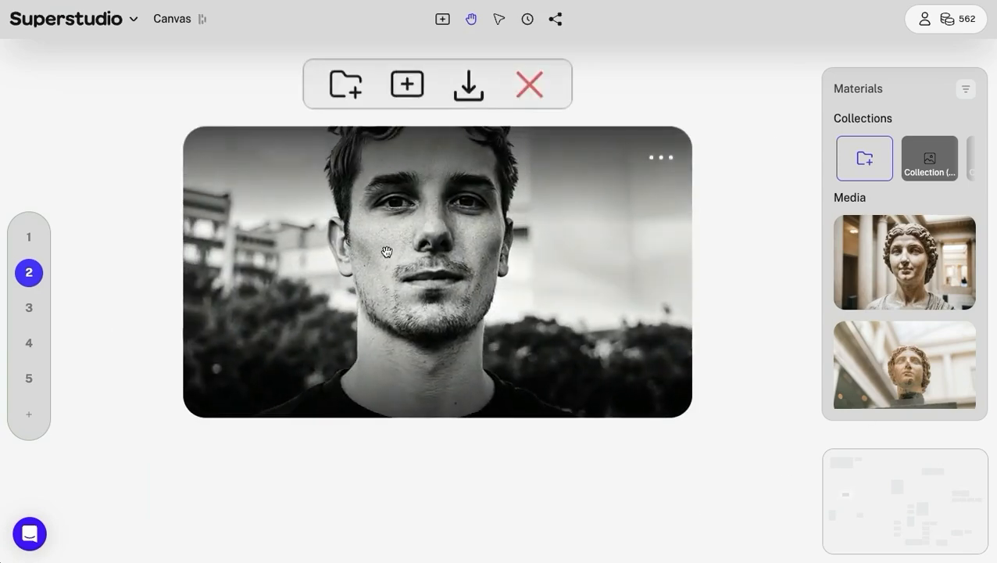